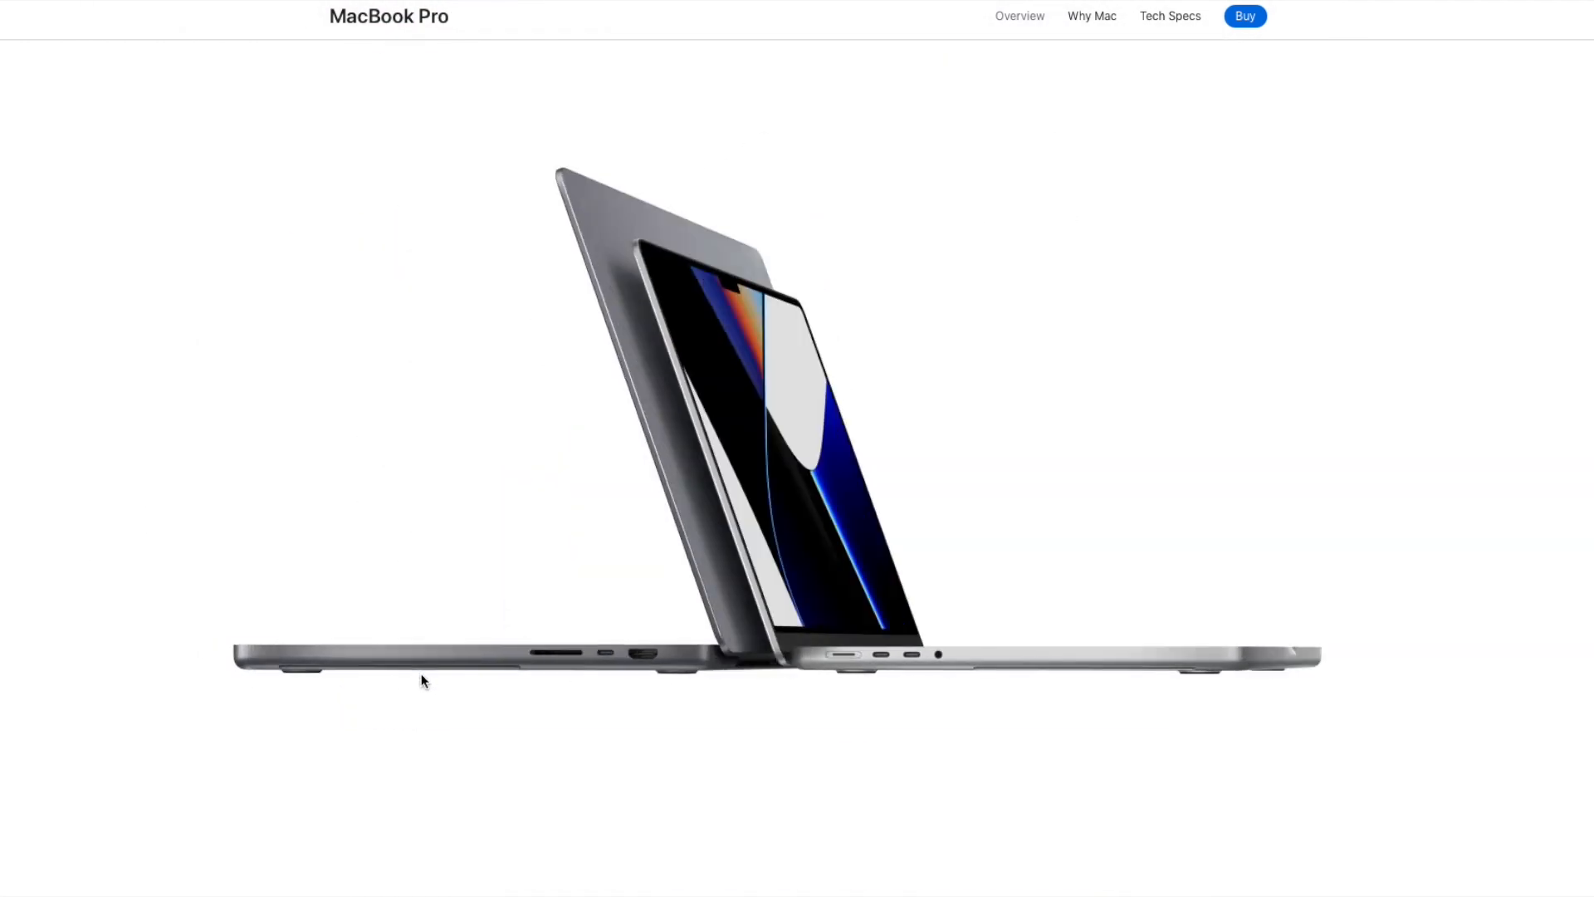
scroll(down, 3)
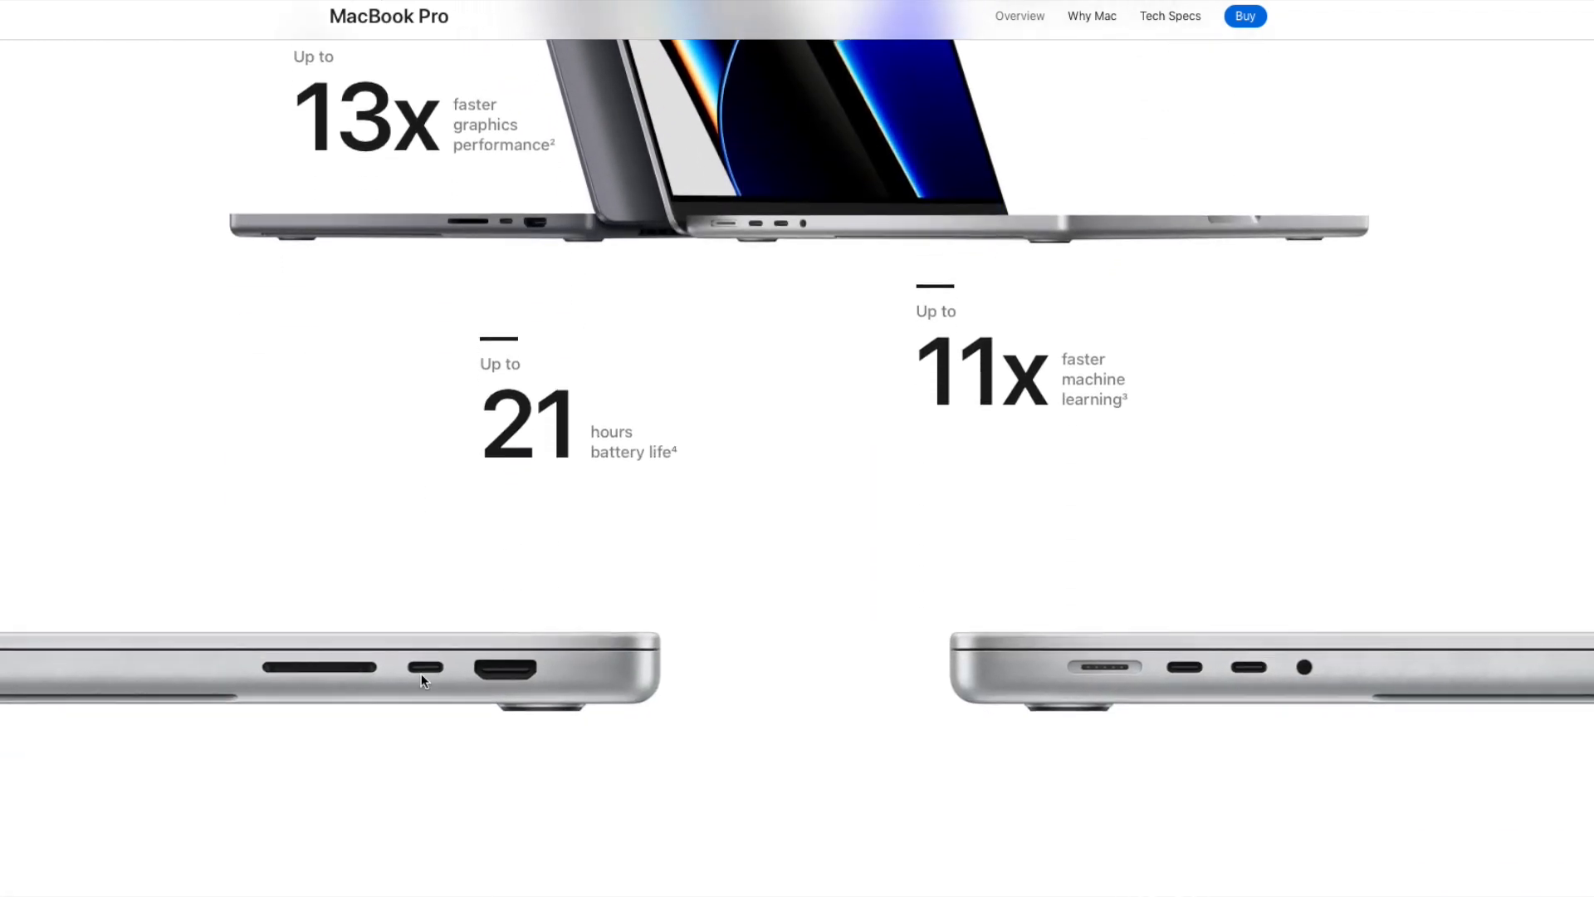
scroll(down, 3)
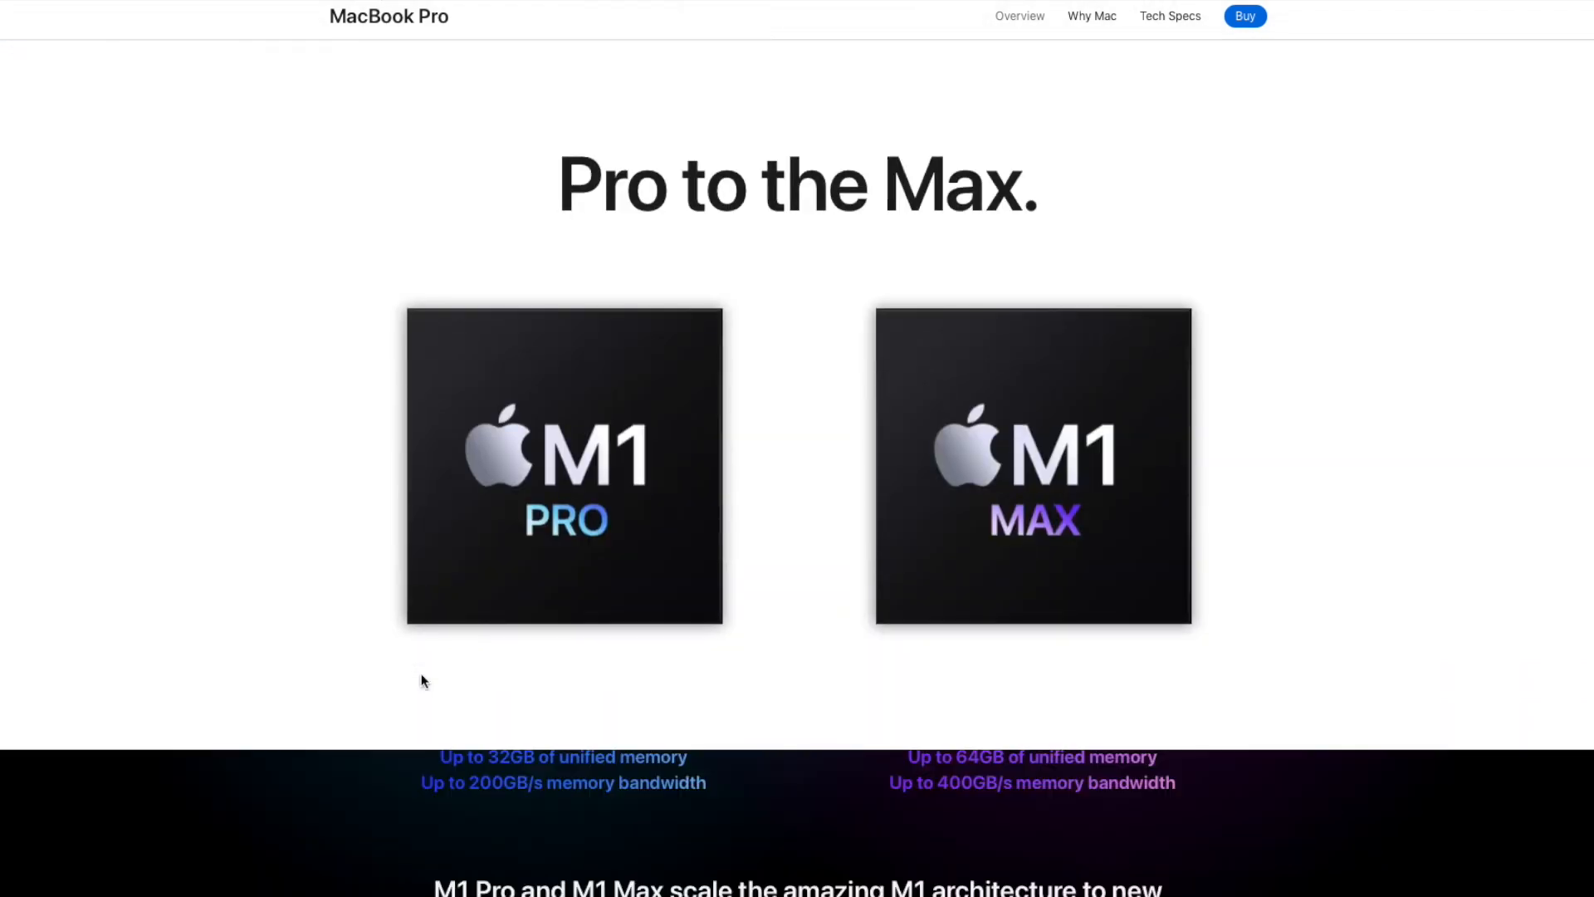